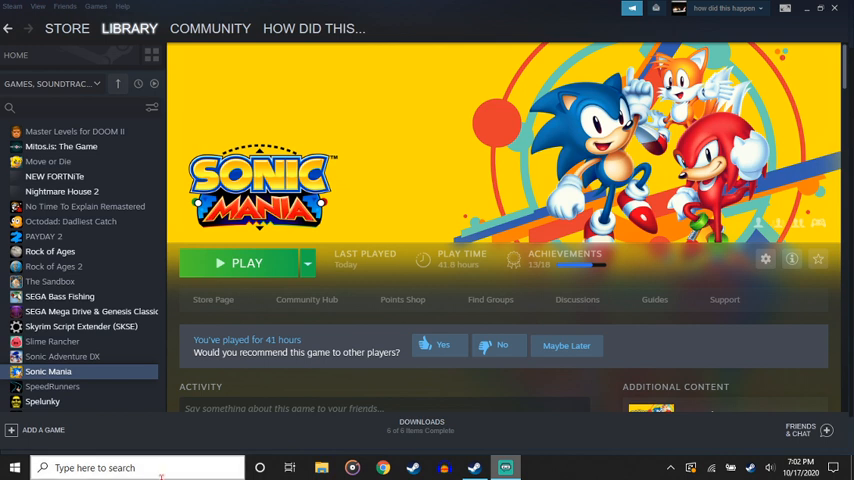
Bring up Sonic Mania's context menu in the Library list to reach Properties.
right_click(47, 371)
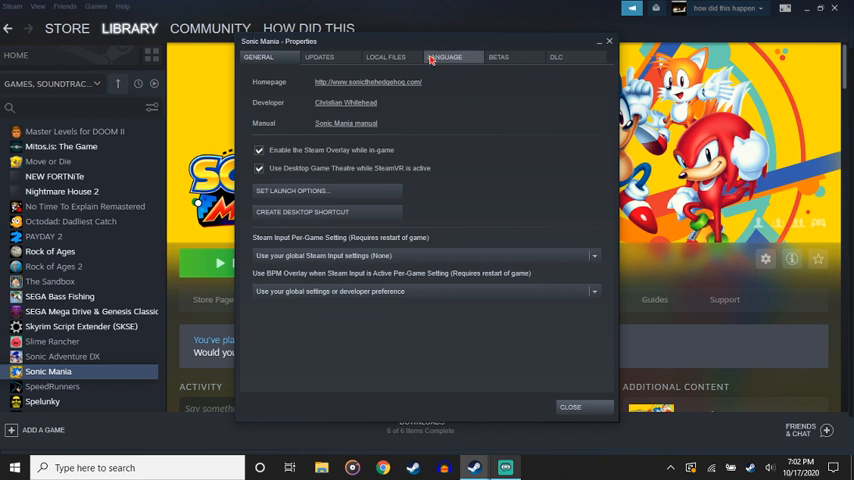
Check Sonic Mania's Betas and DLC settings (Encore DLC installed), then move to Chrome.
click(498, 57)
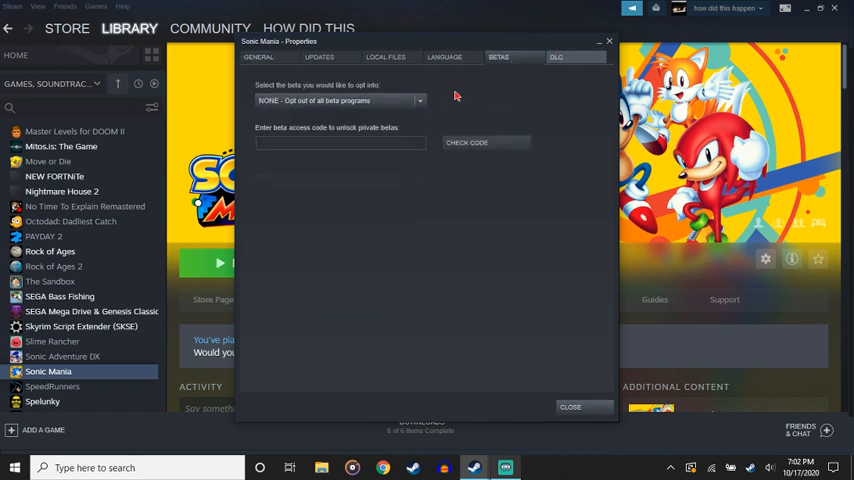
click(340, 100)
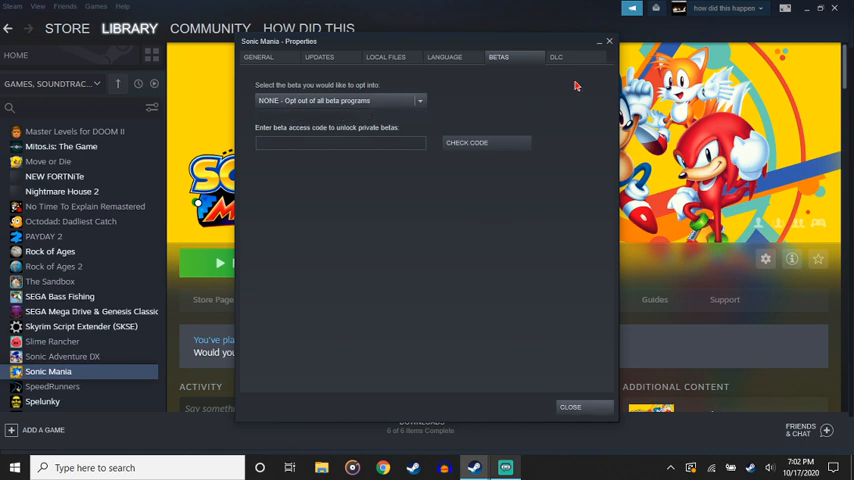
click(556, 57)
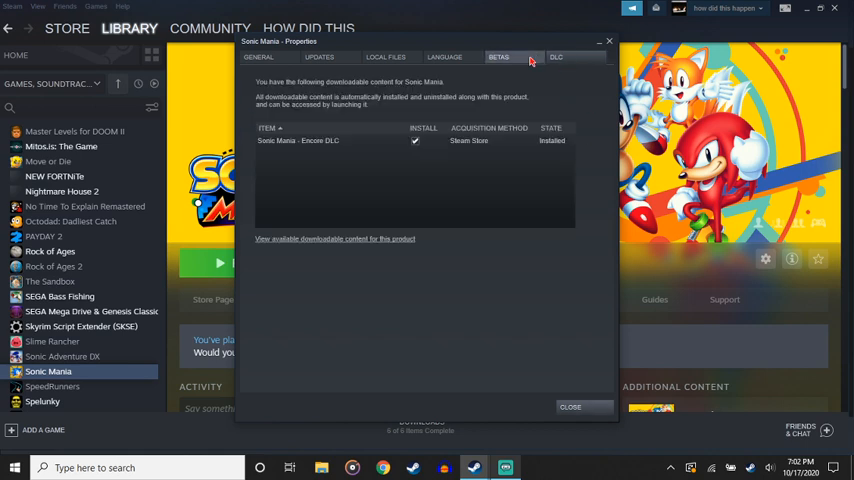
click(499, 57)
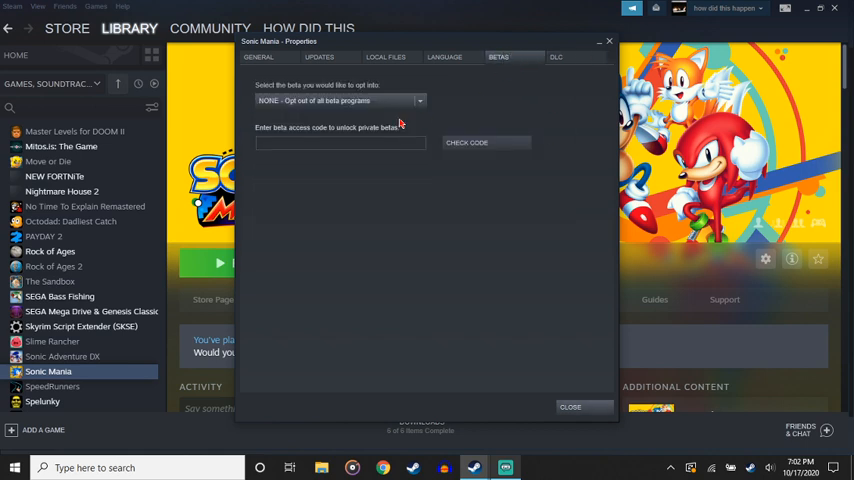
mouse_move(355, 131)
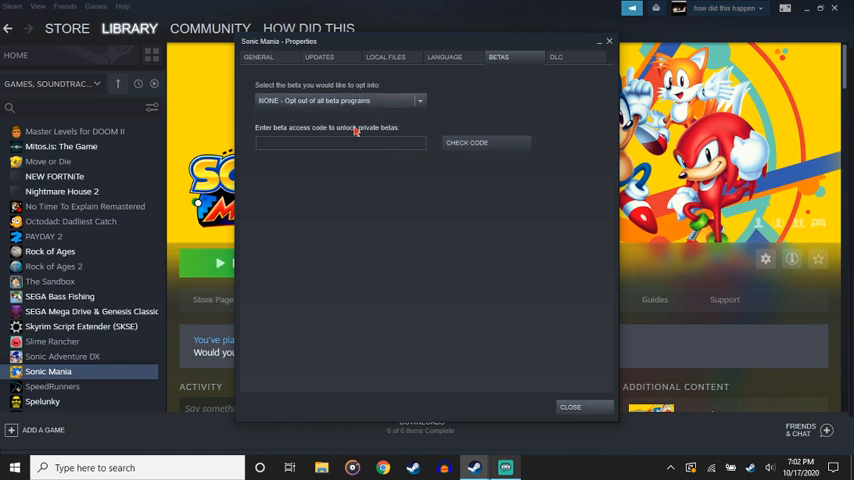
mouse_move(391, 160)
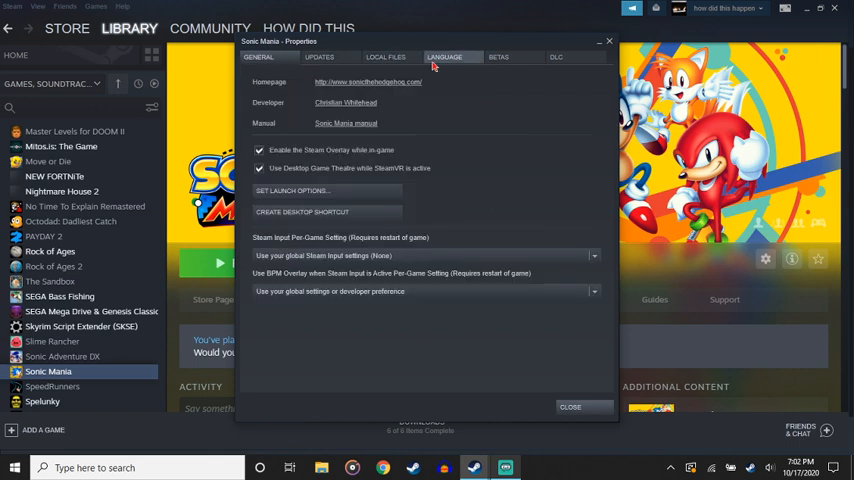
click(499, 56)
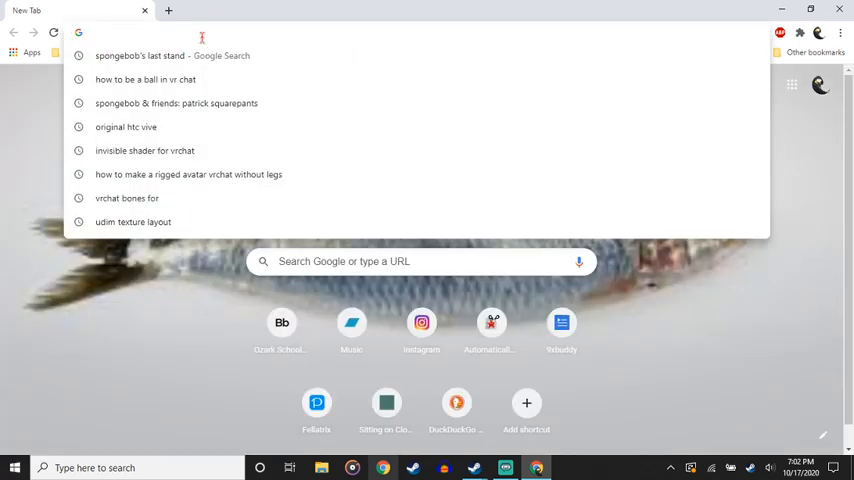
Search Google for 'older version of sonic mania steam beta code' and scan the results.
text(older version of sonic maini)
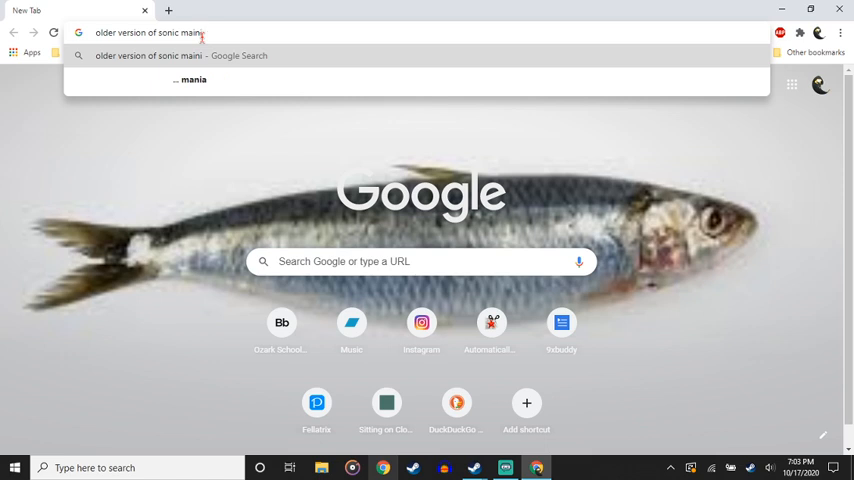
text(steam beta code)
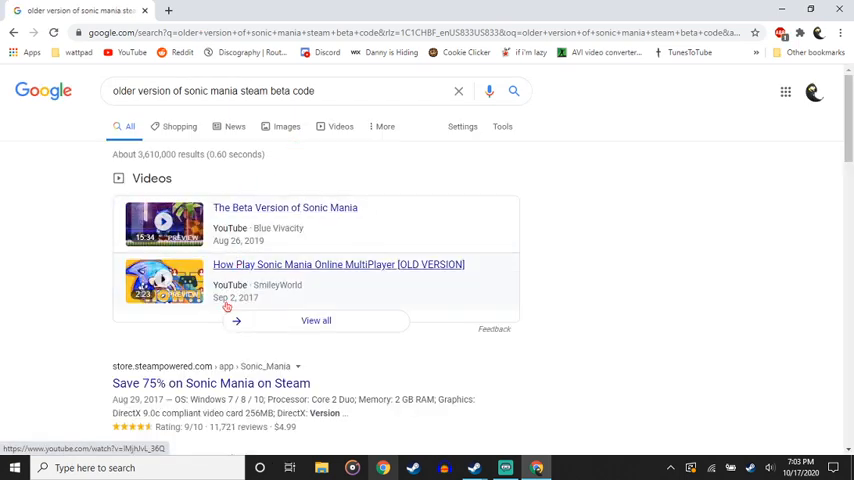
scroll(down, 3)
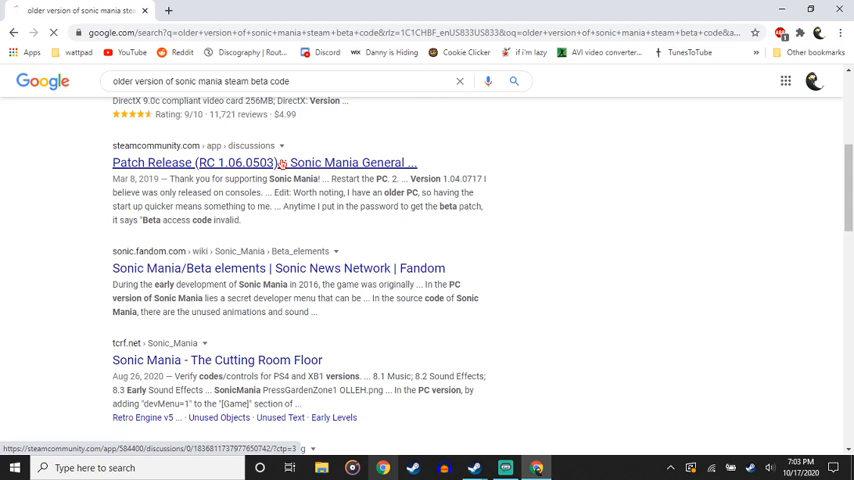
Read through the Steam Community 'Patch Release (RC 1.06.0503)' discussion comments.
click(196, 162)
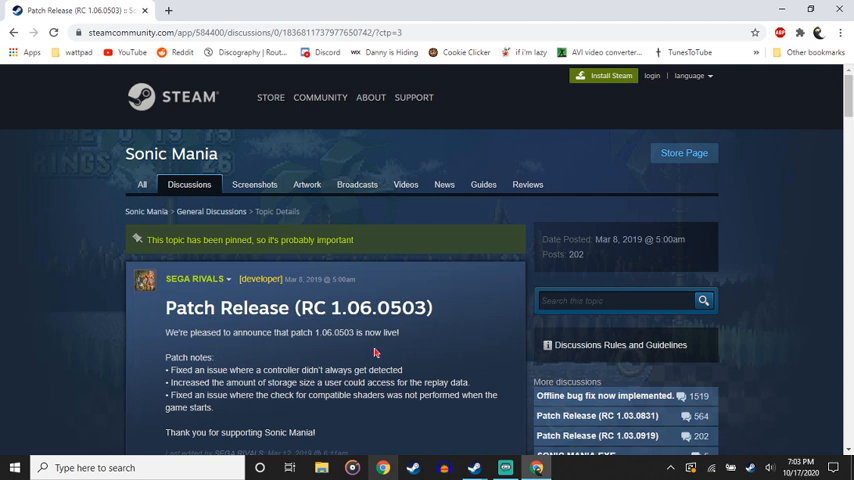
scroll(down, 3)
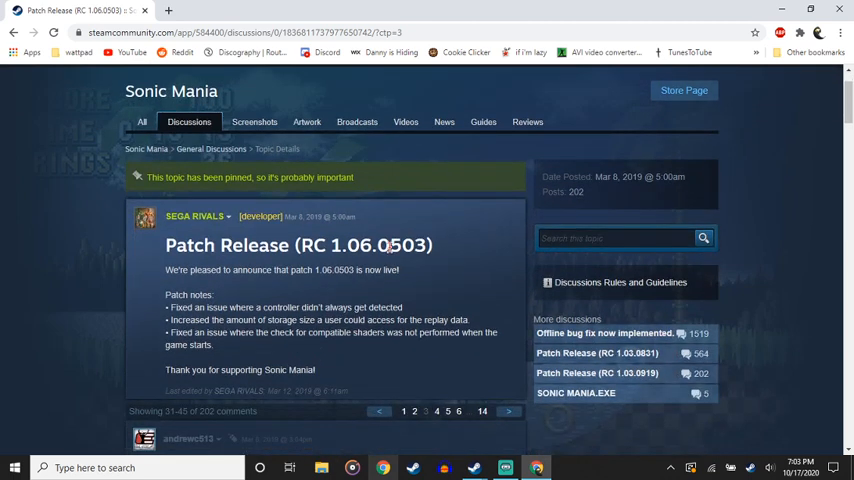
scroll(down, 3)
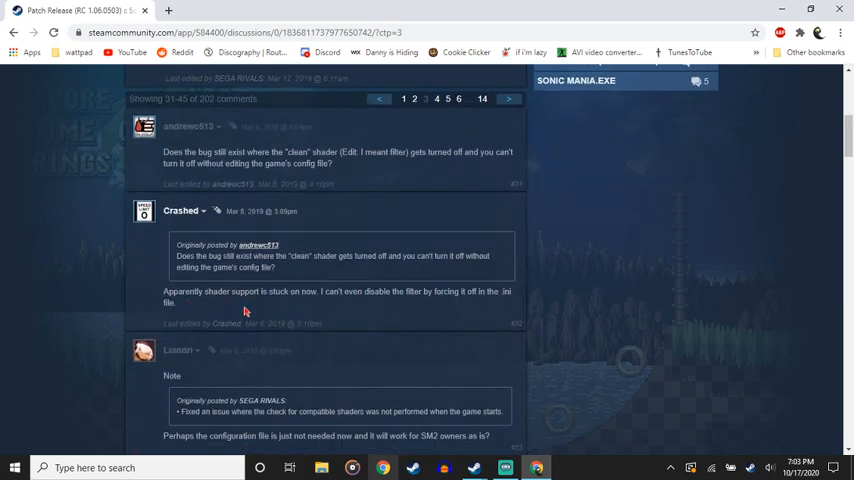
scroll(down, 3)
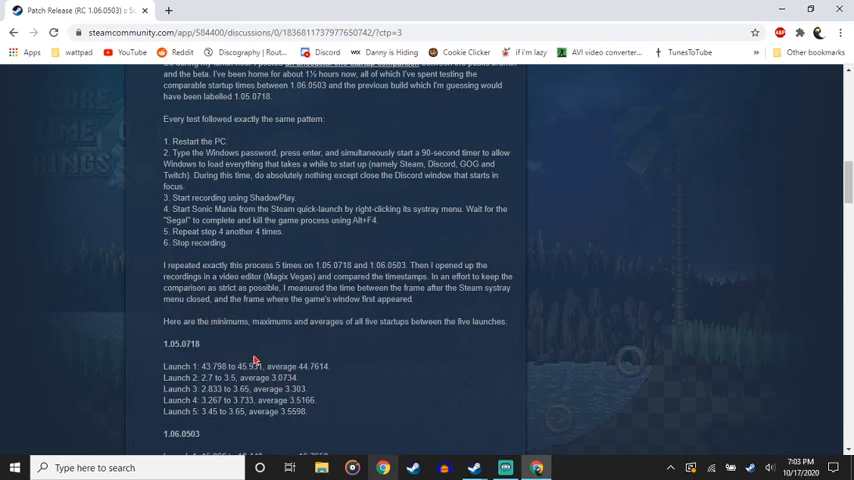
scroll(down, 3)
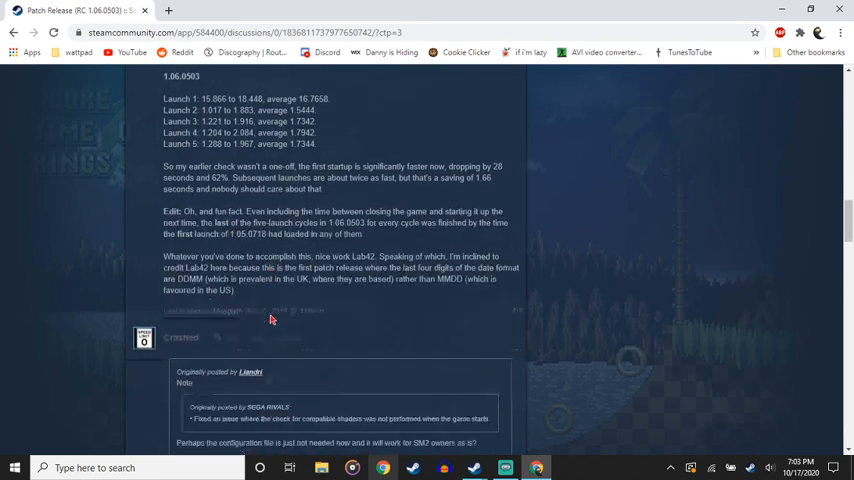
scroll(down, 3)
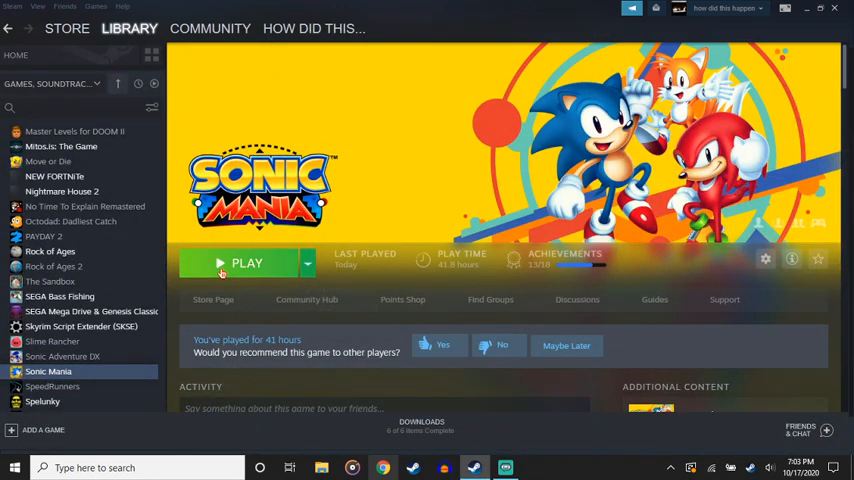
Launch Sonic Mania with the PLAY button on its library page.
click(246, 263)
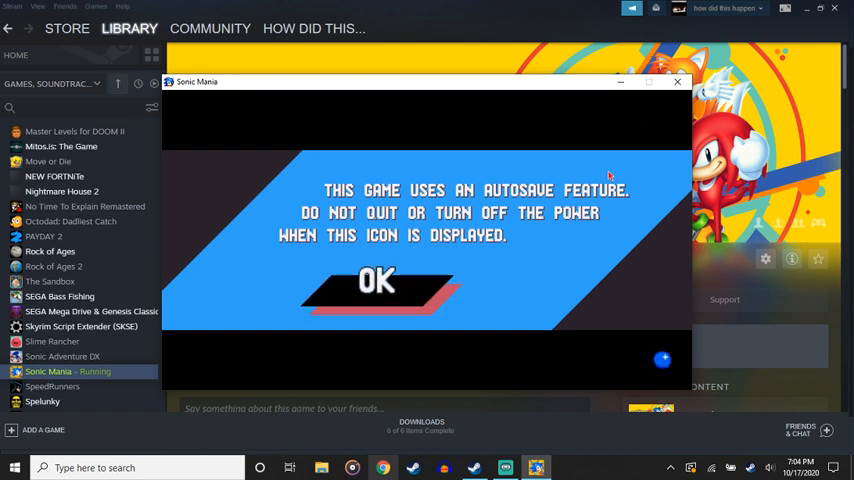
Acknowledge the autosave notice and enter the Options menu from the main menu.
click(377, 281)
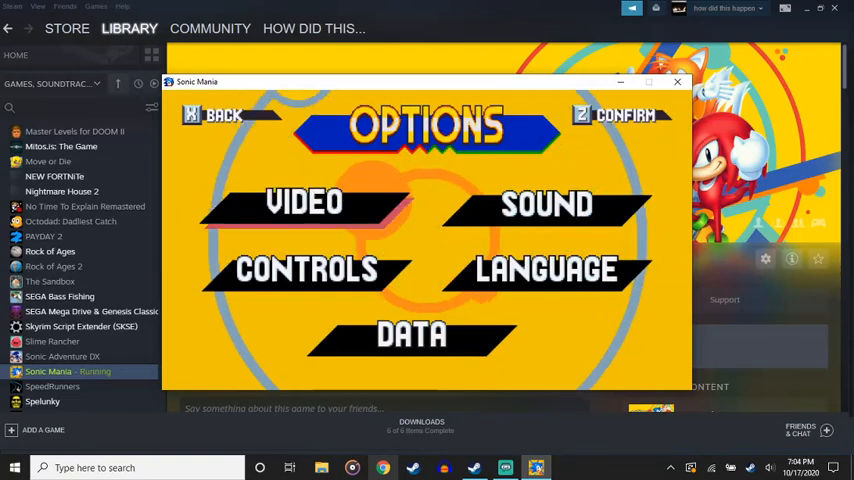
click(305, 200)
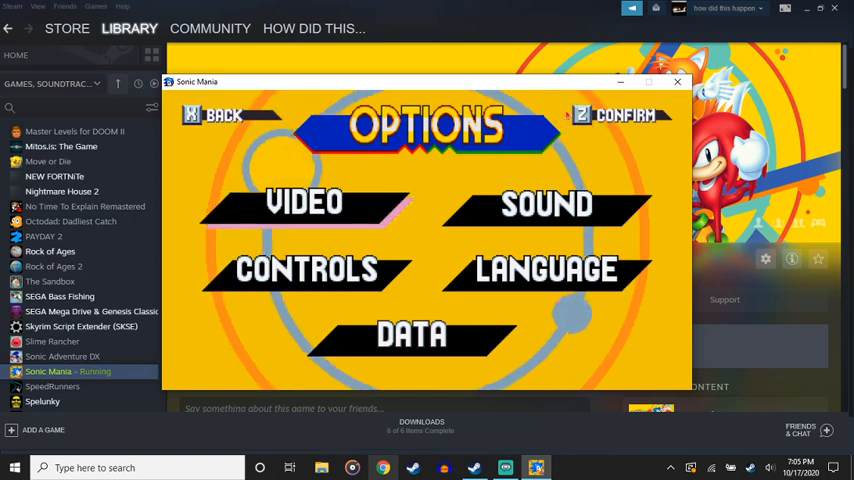
click(411, 334)
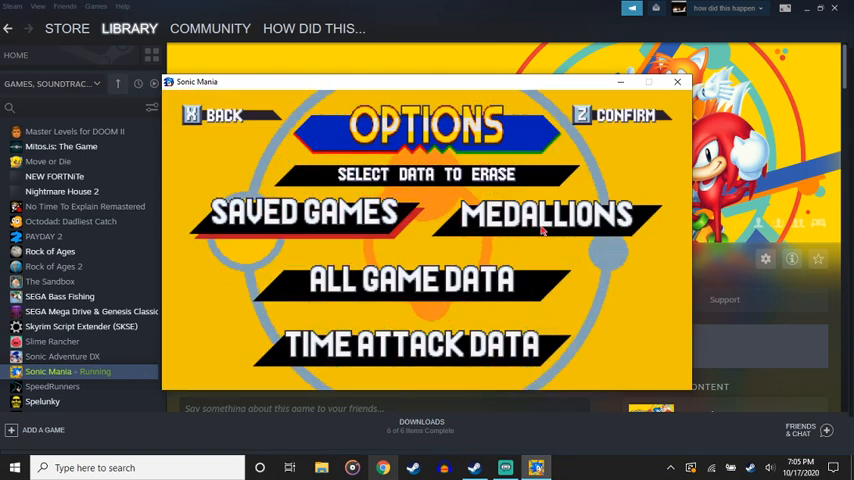
click(412, 279)
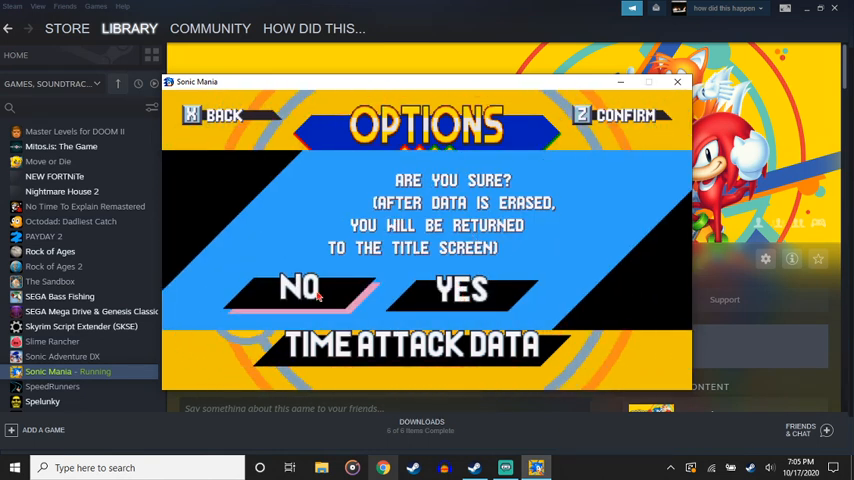
click(302, 289)
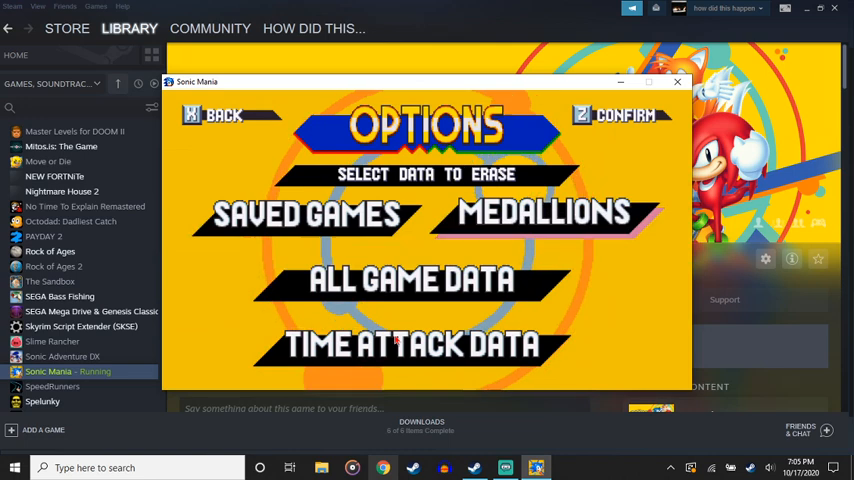
click(222, 115)
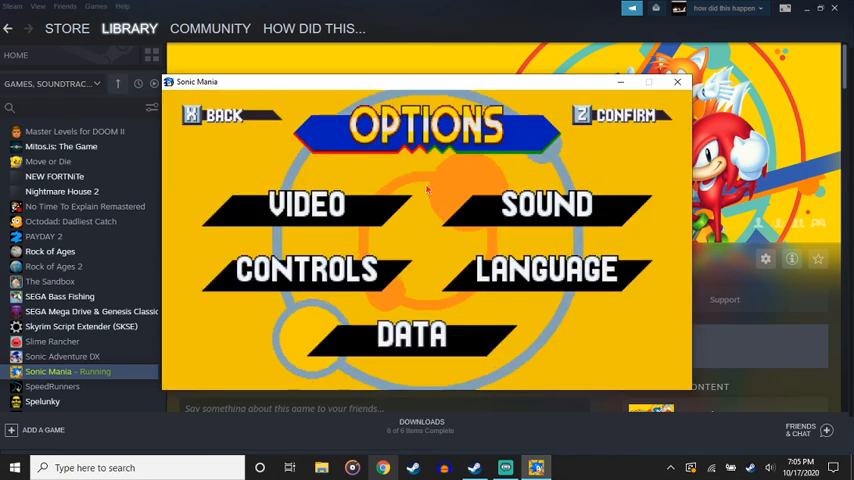